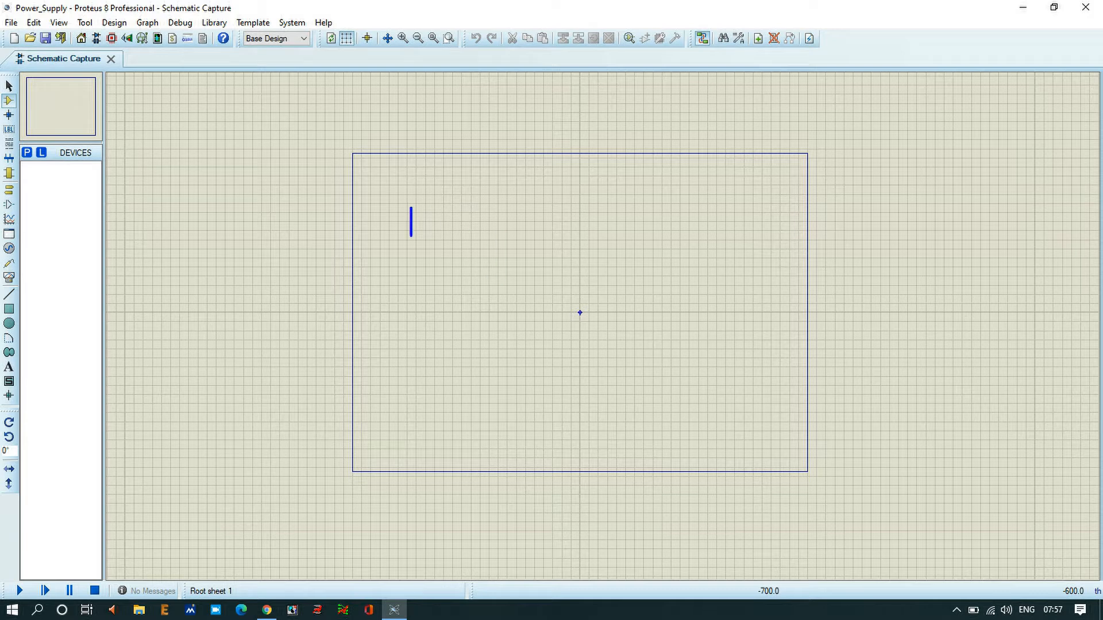
Sketch a '40V AC ----- input 5 VDC ------ output' annotation on the sheet as a planning note
text(40V)
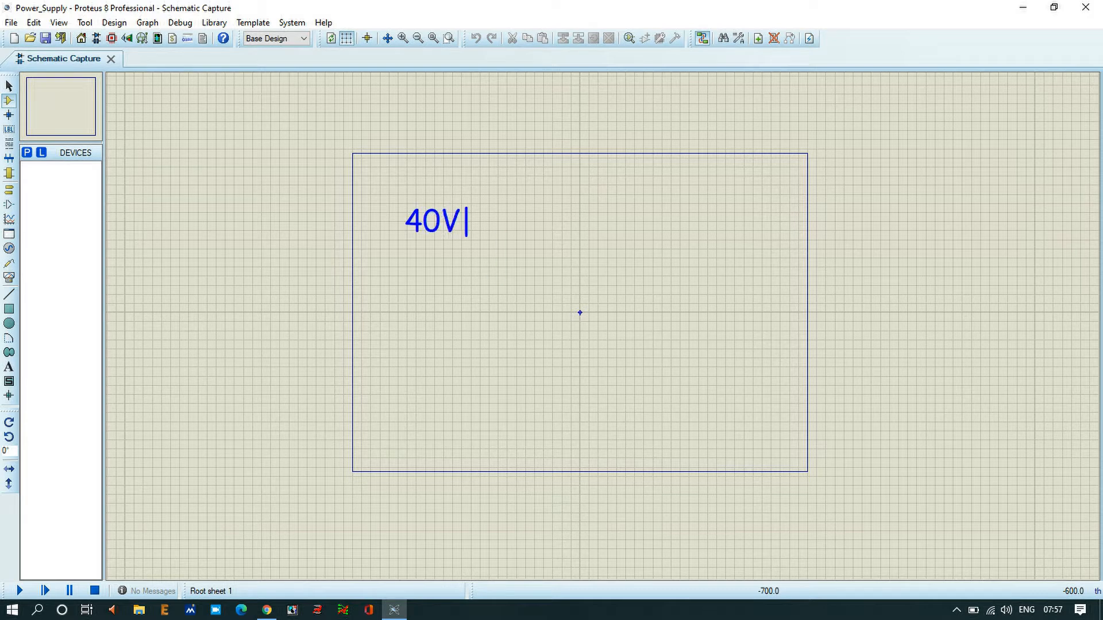
text(AC)
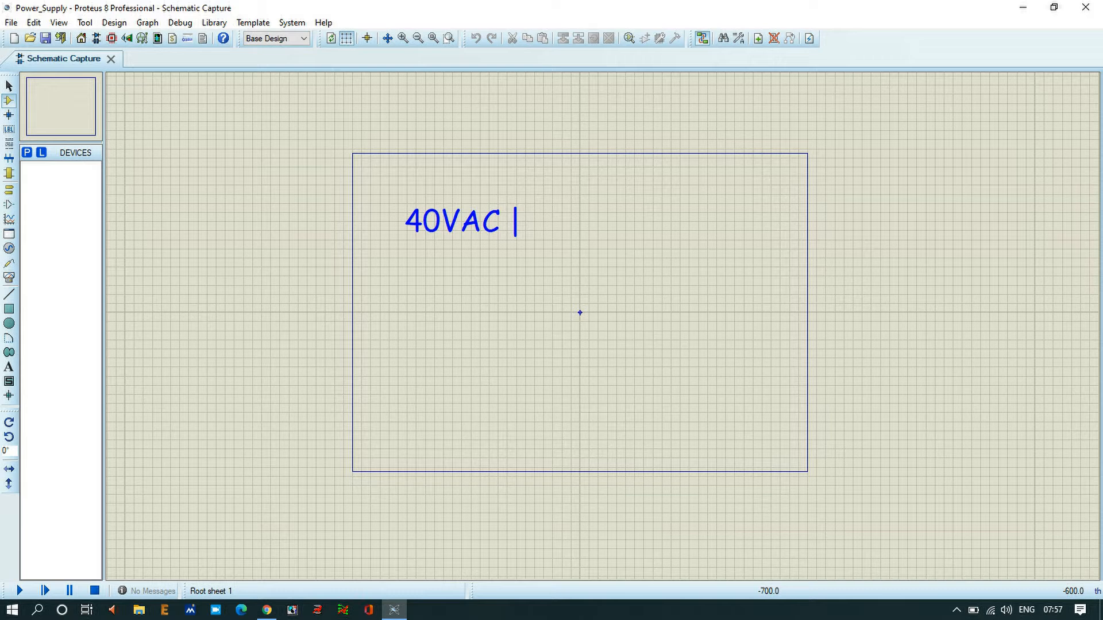
text(-----)
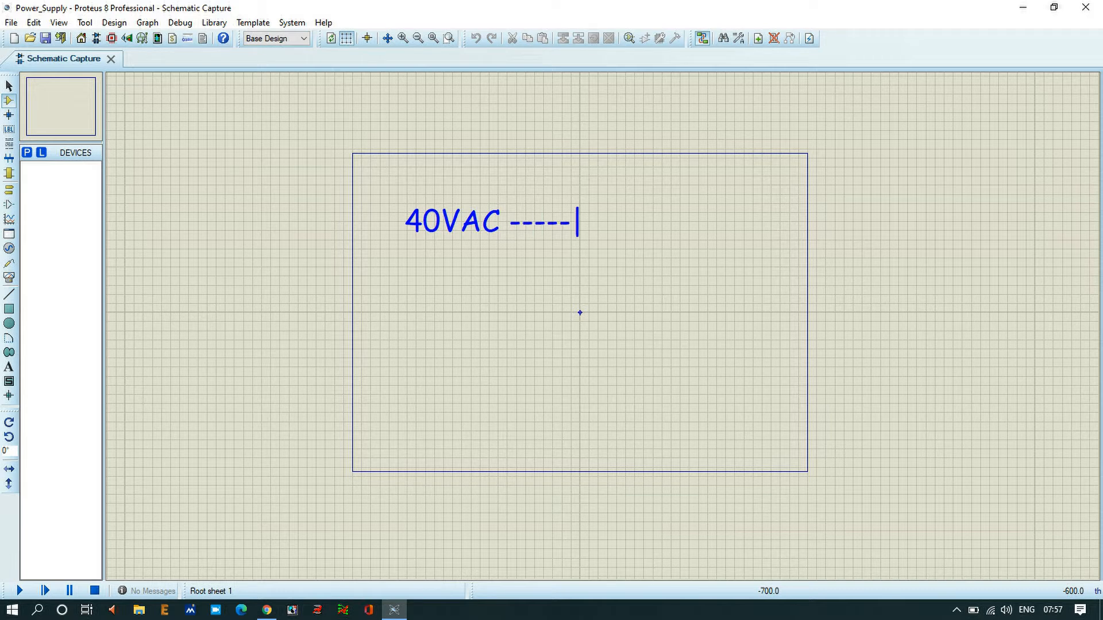
text(i)
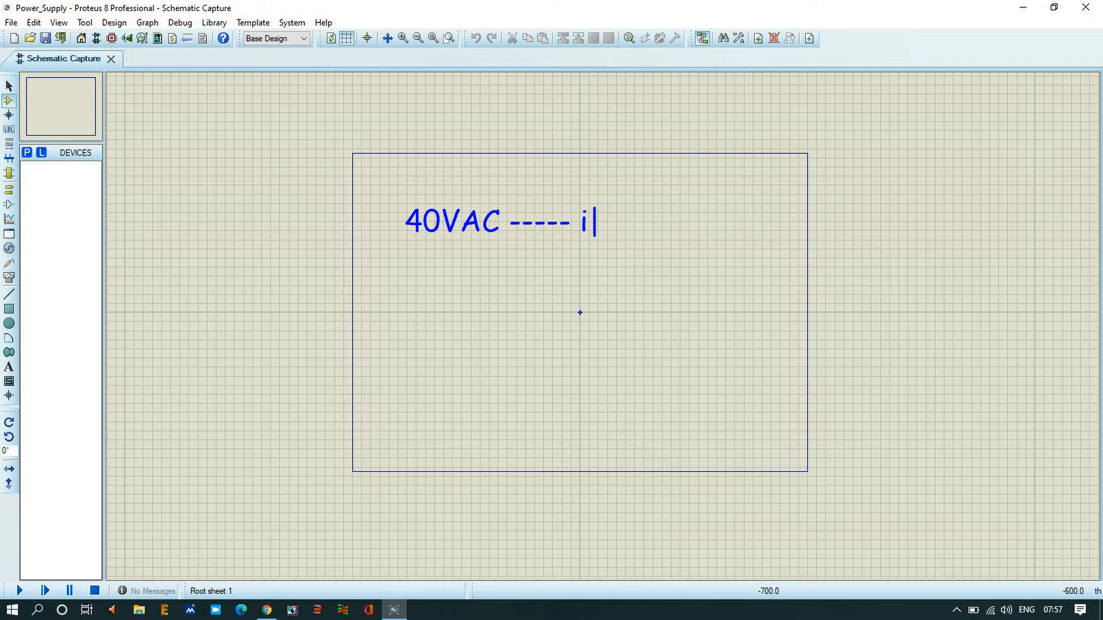
text(nput)
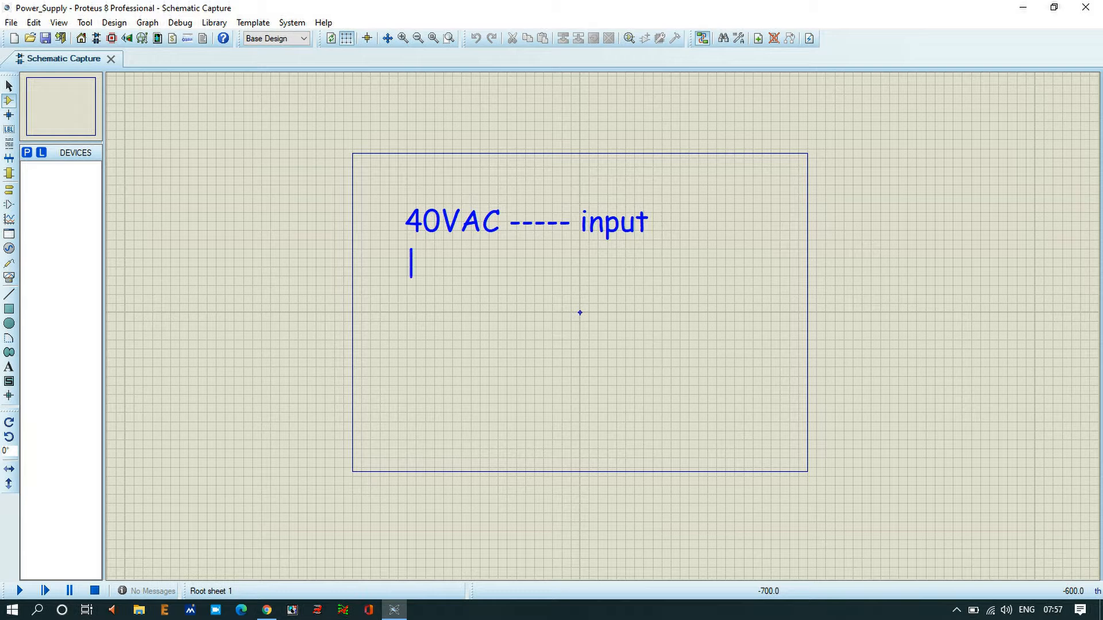
text(5)
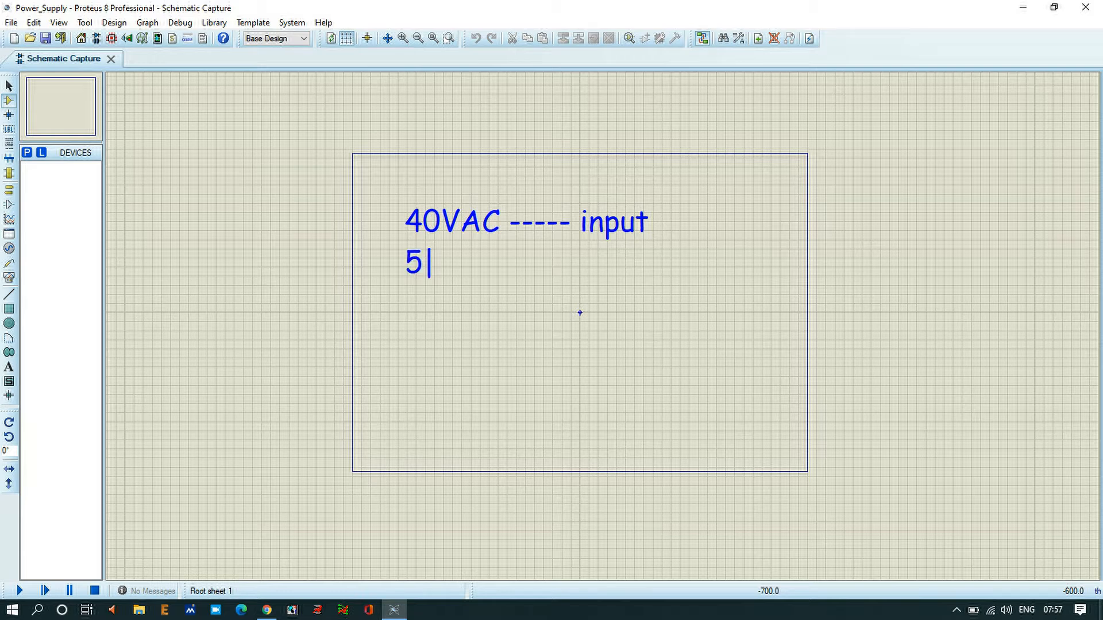
text(VDC  --)
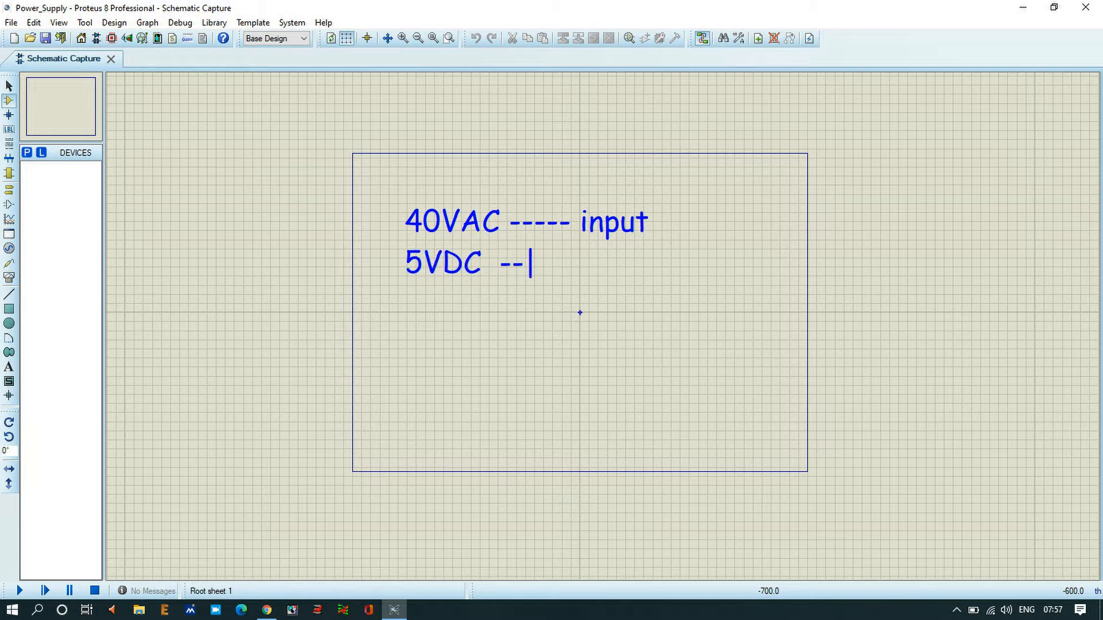
text(---- ou)
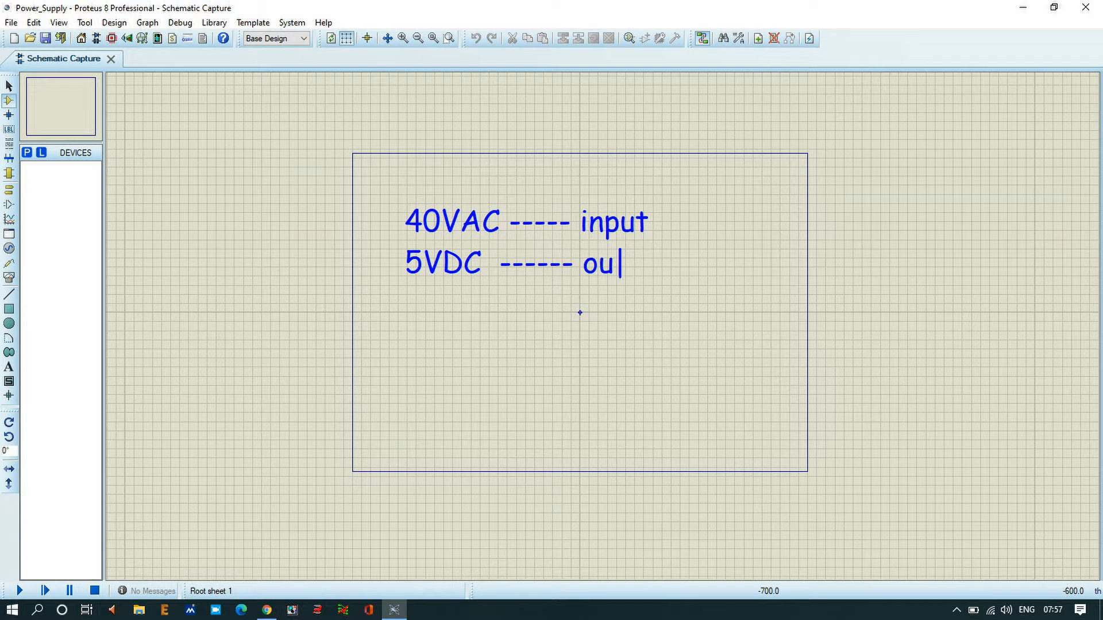
text(tp)
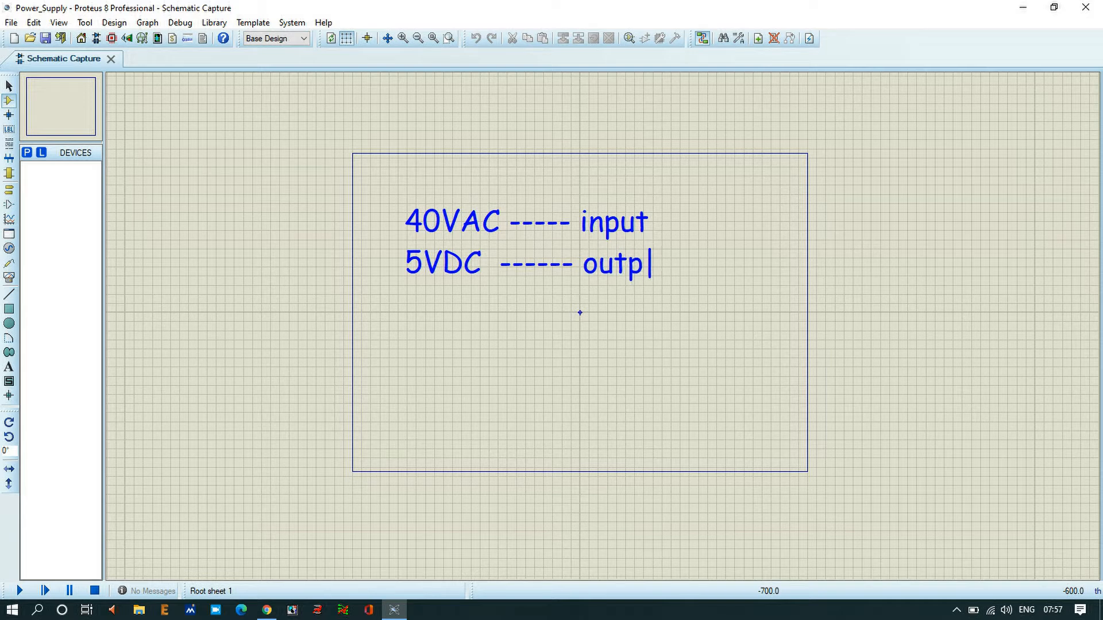
text(ut)
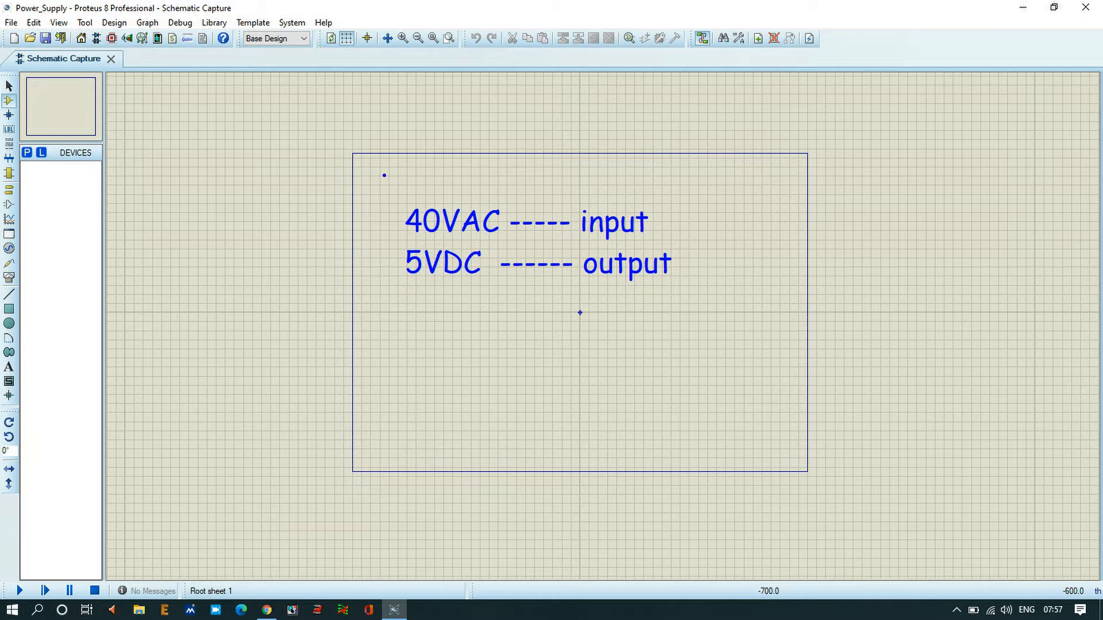
drag(384, 175, 726, 318)
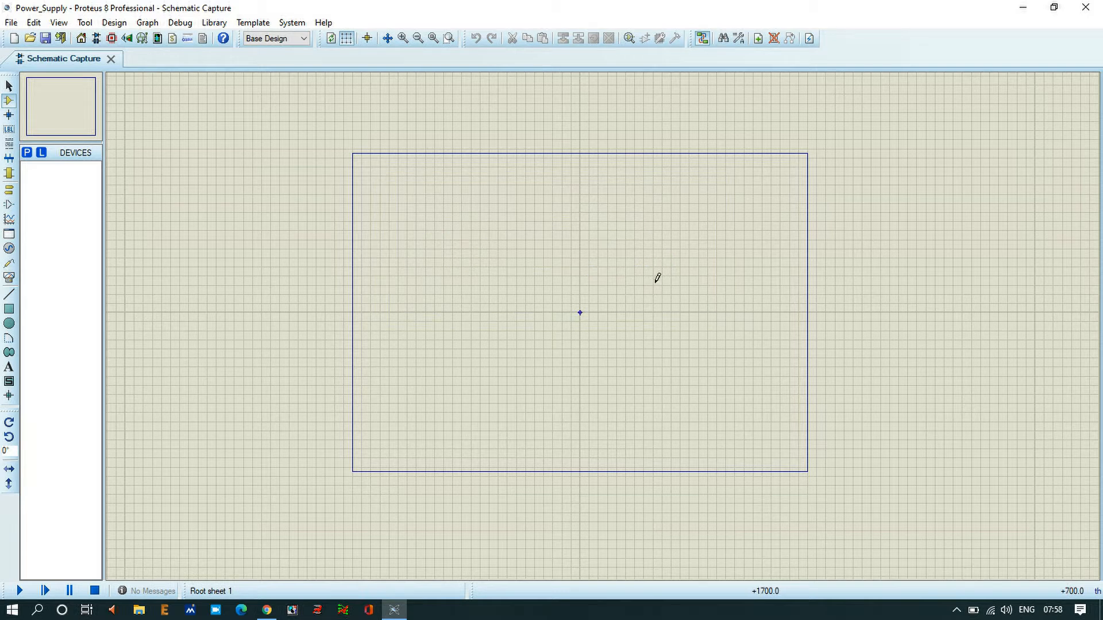
mouse_move(592, 275)
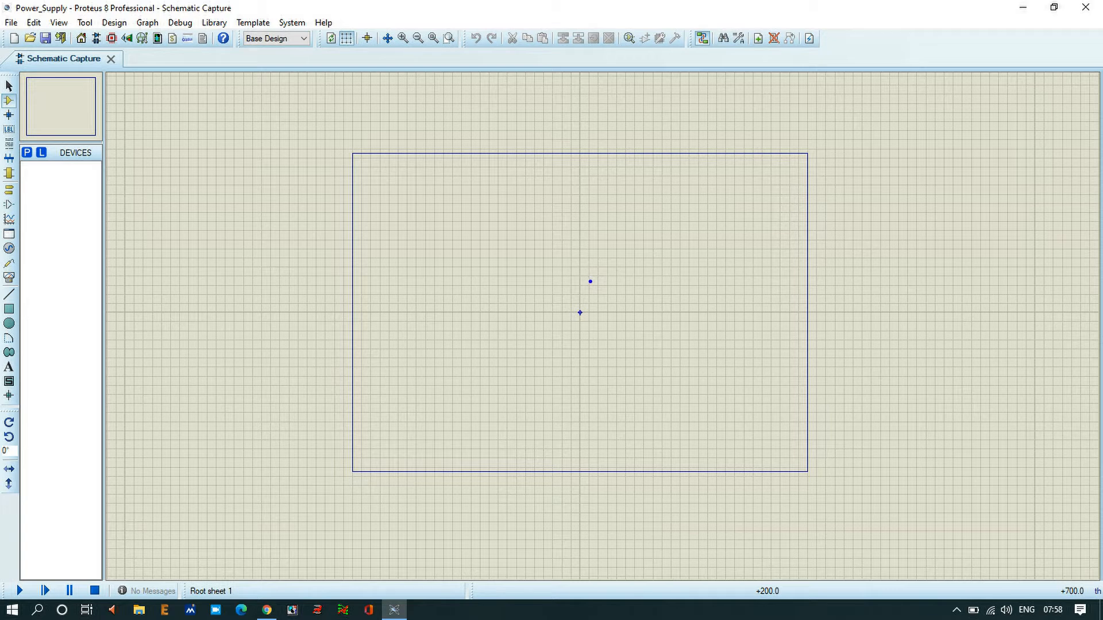
Add a 'Generate' label, then wipe all the sketch annotations to leave the sheet blank
text(Ge)
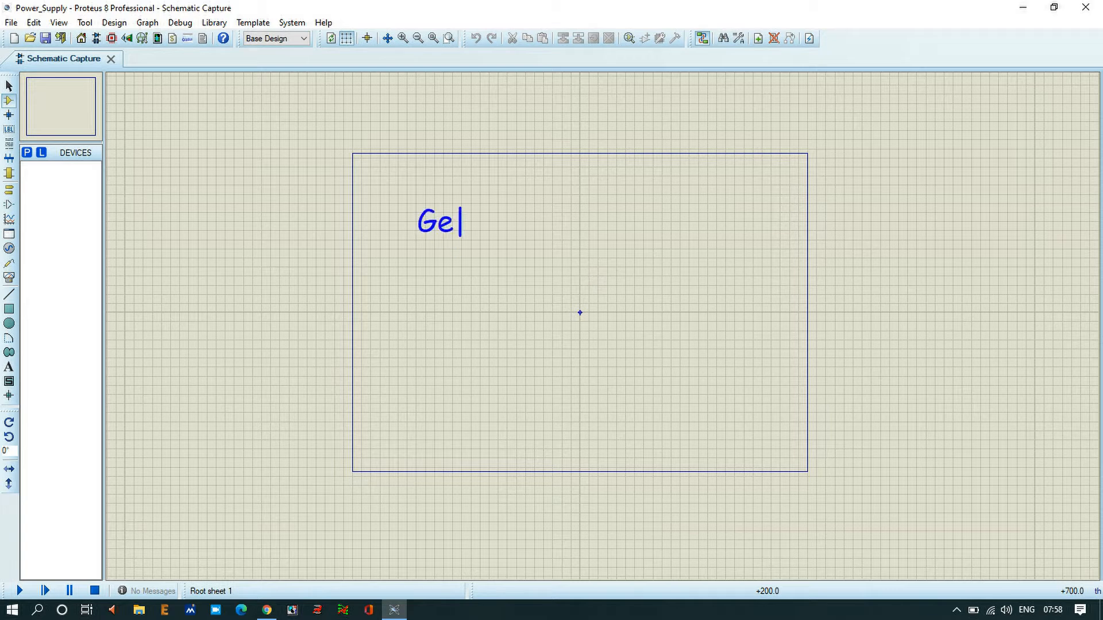
text(nerate)
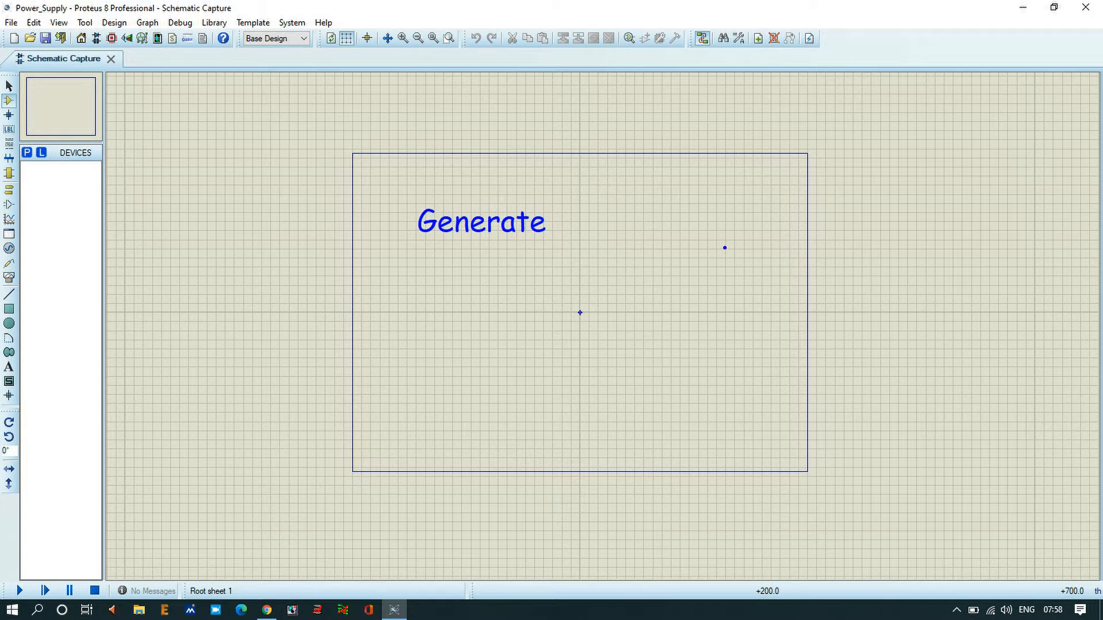
drag(662, 166, 679, 243)
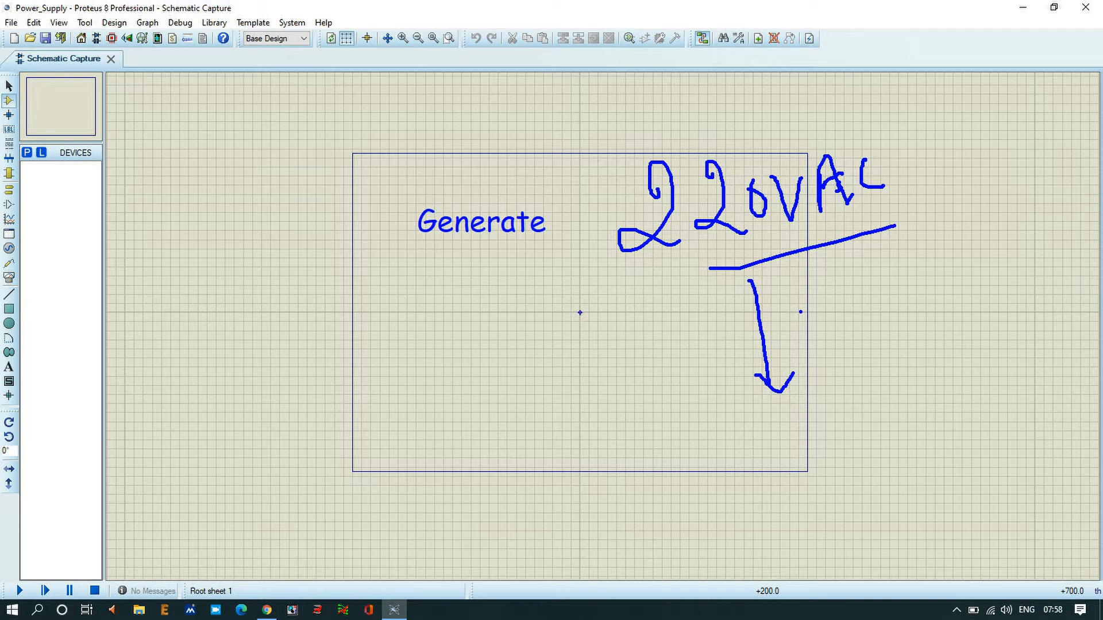
drag(794, 303, 921, 346)
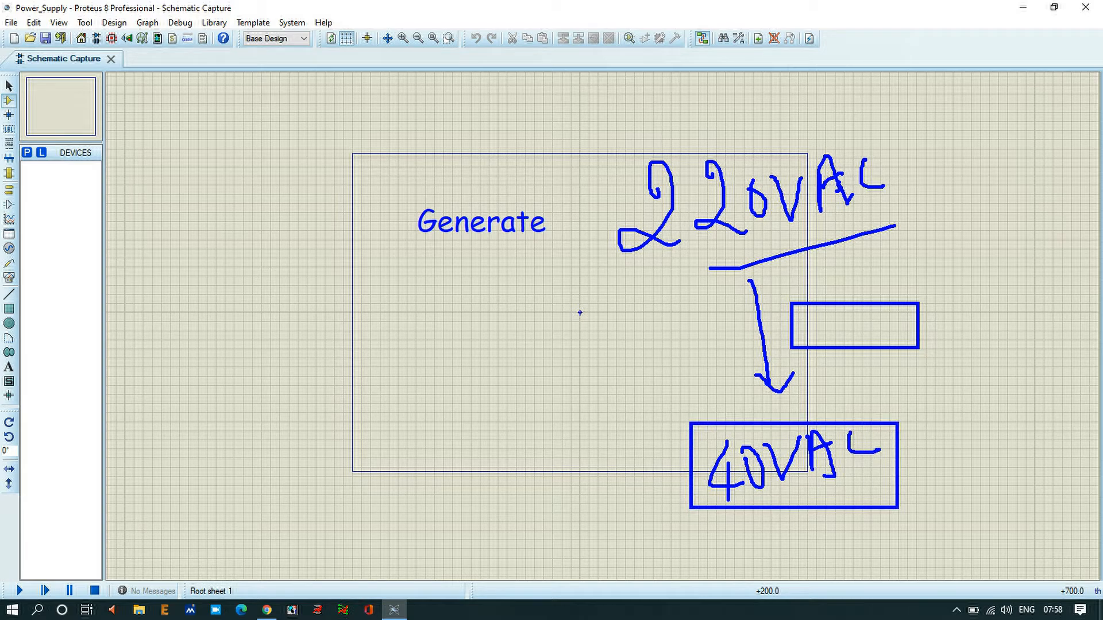
drag(690, 483, 503, 383)
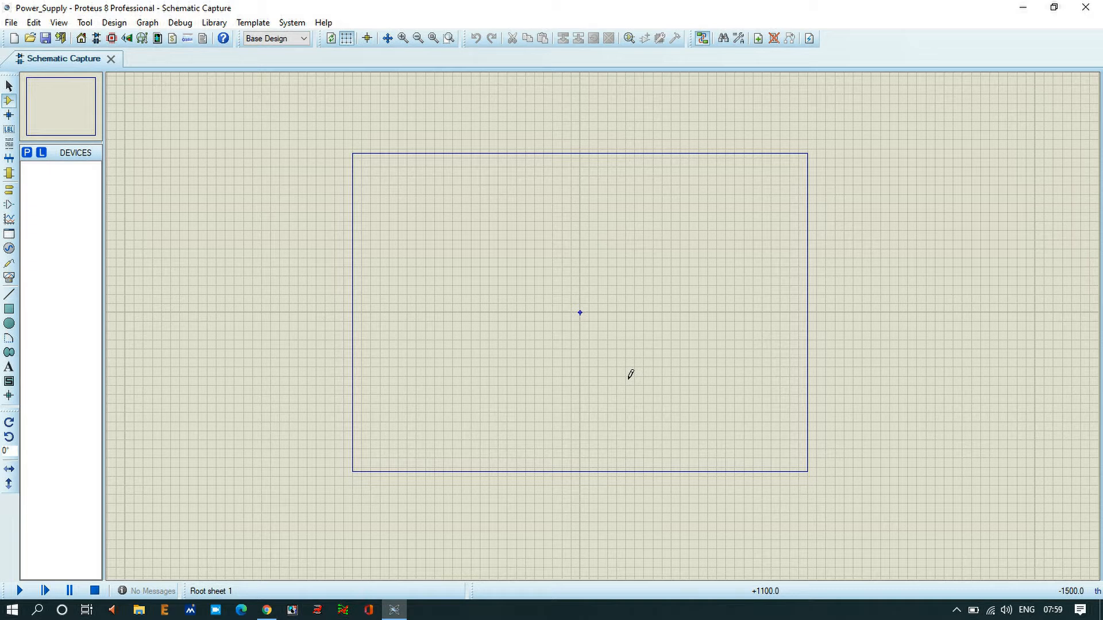
mouse_move(489, 324)
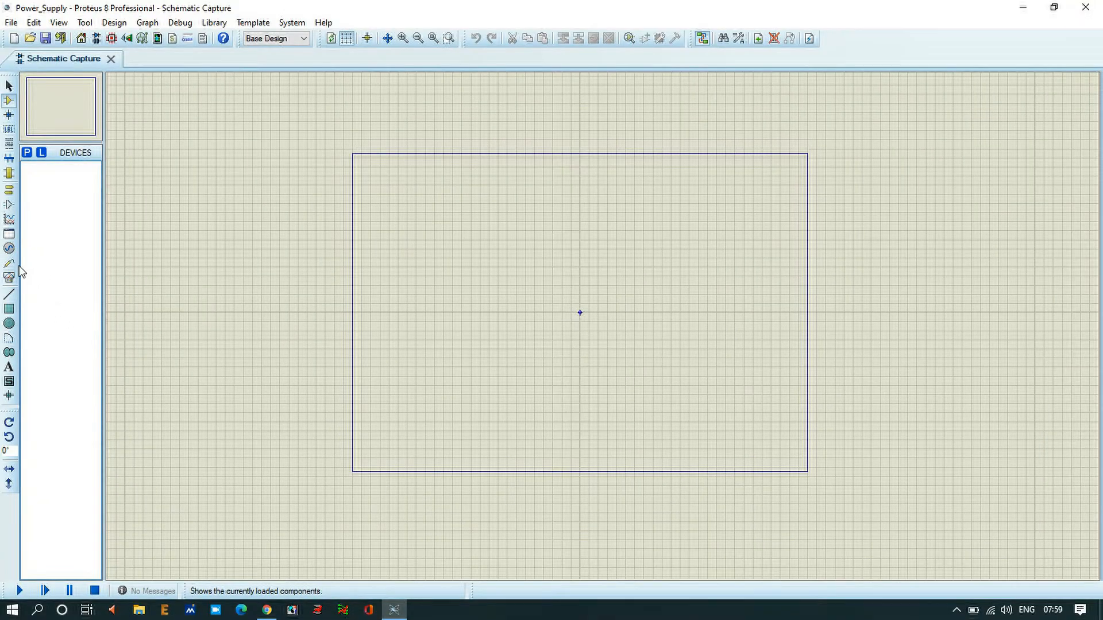
Place a SINE signal generator on the sheet from Generator Mode
click(10, 248)
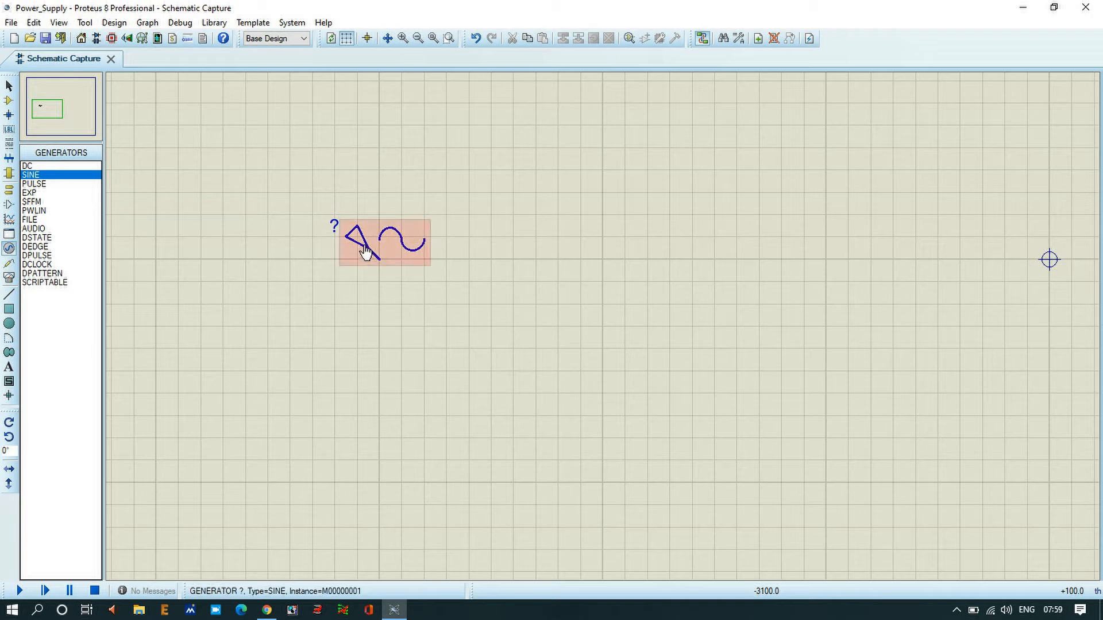
Set the generator's amplitude to 40V and frequency to 50 in its properties and confirm
double_click(365, 242)
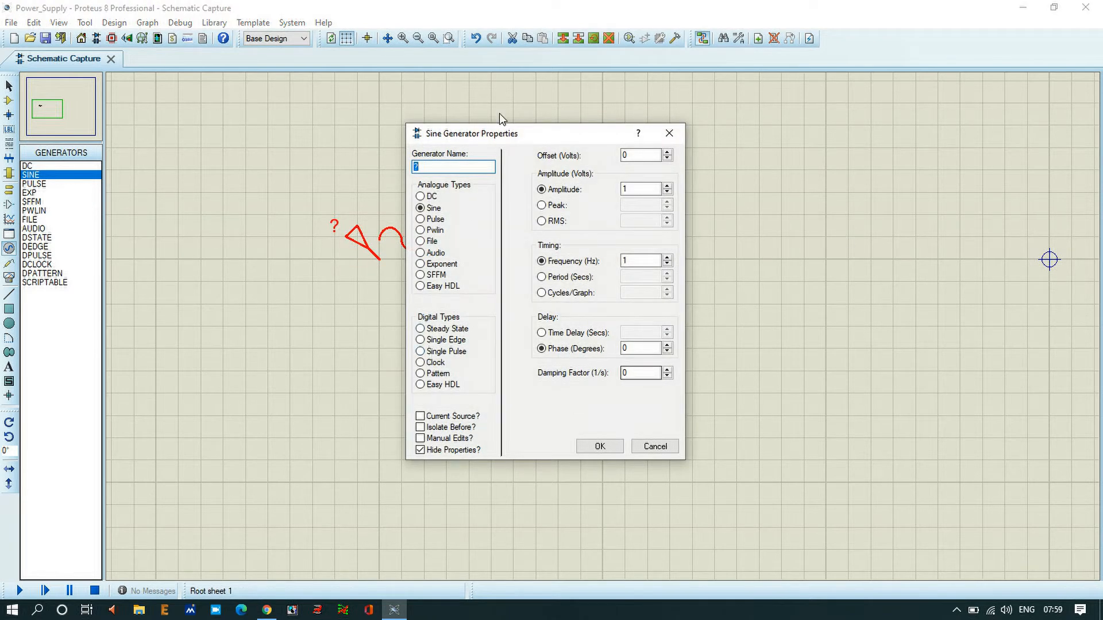
drag(499, 133, 584, 115)
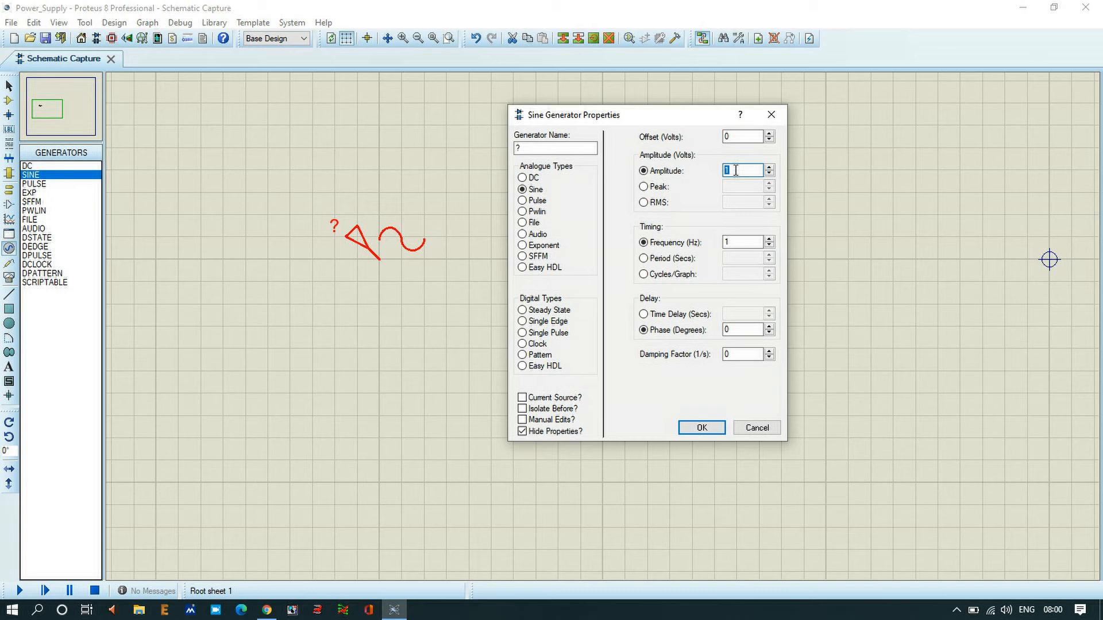
text(40V)
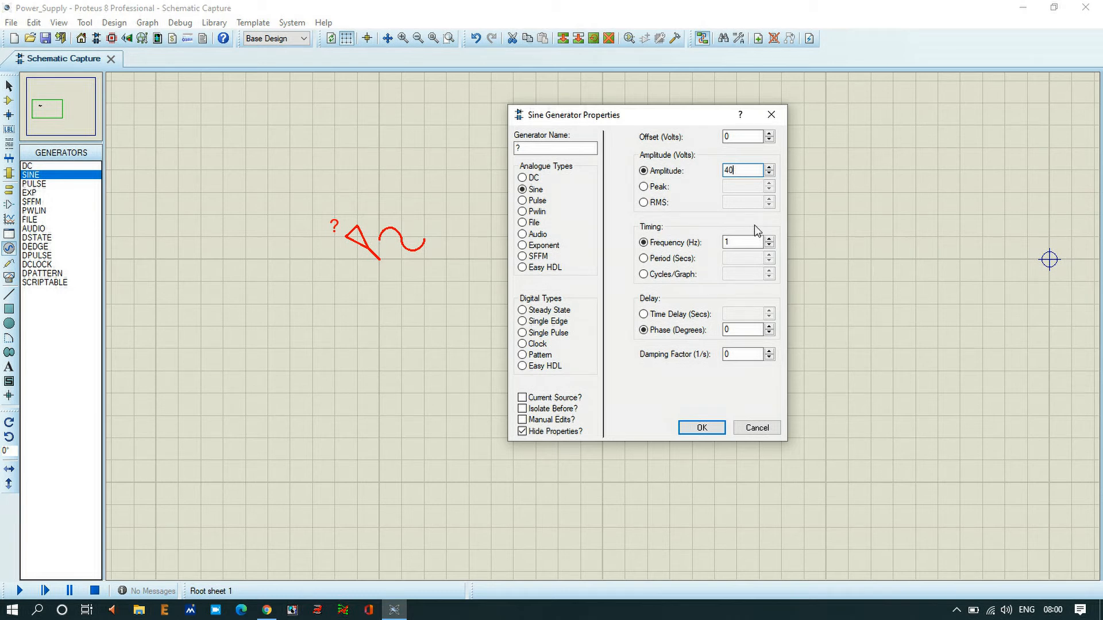
click(742, 243)
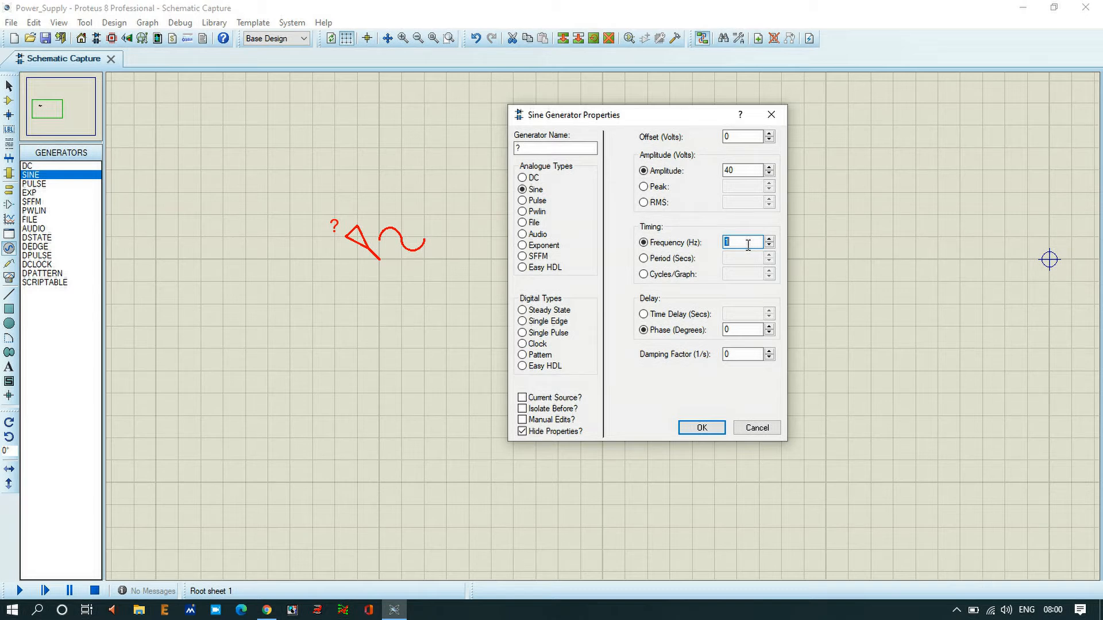
text(50)
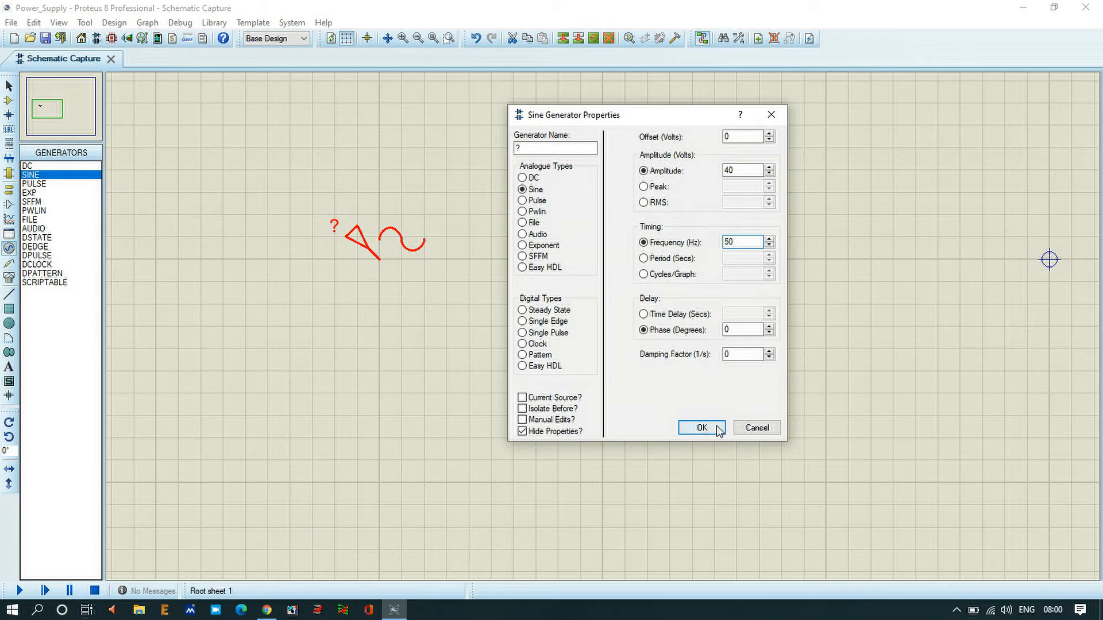
click(698, 428)
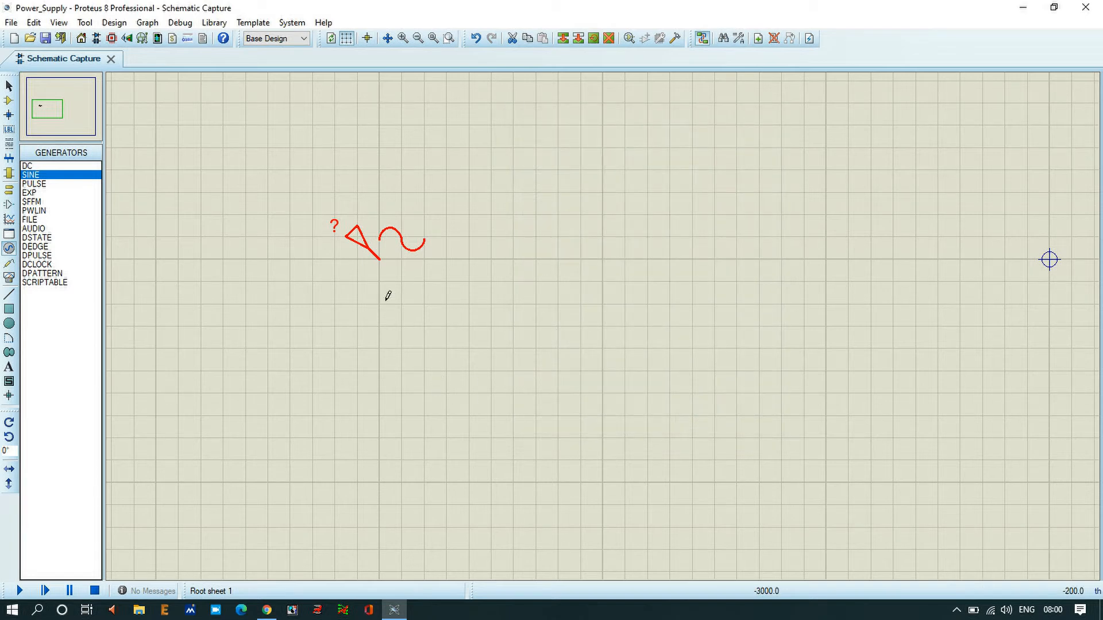
Place an OSCILLOSCOPE from Virtual Instruments Mode beside the generator
click(384, 242)
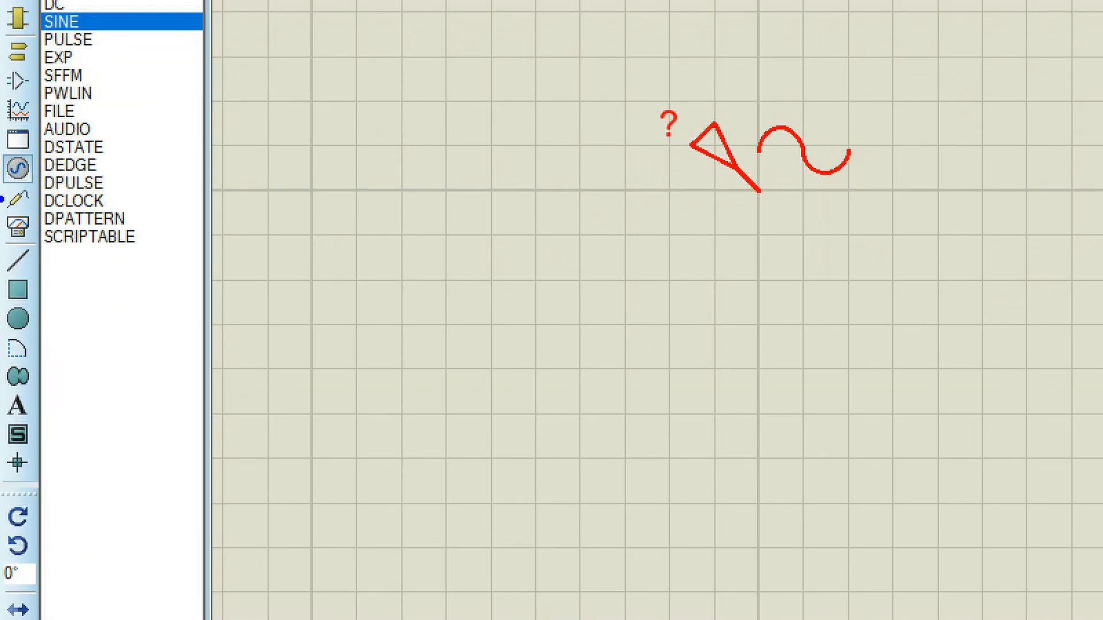
click(17, 226)
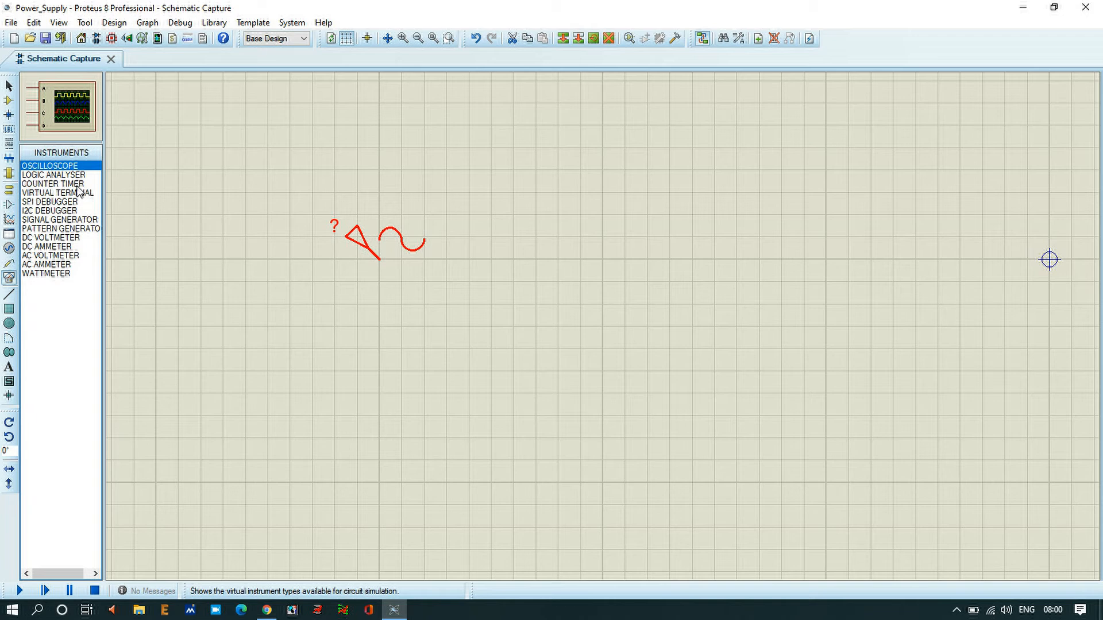
click(657, 193)
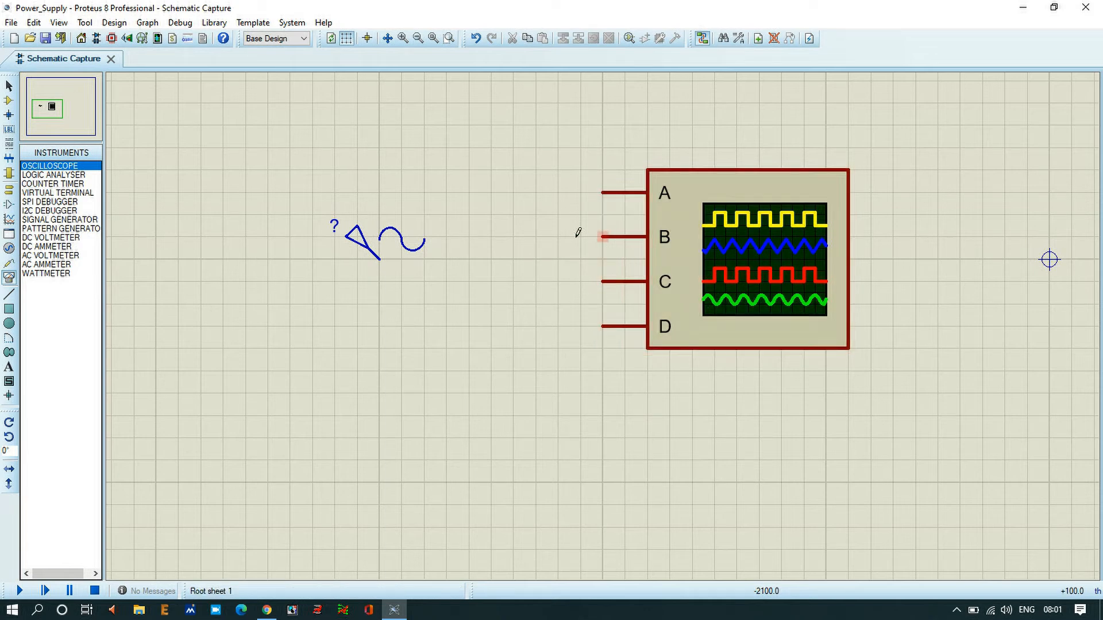
Wire the sine generator's output to the oscilloscope's channel A input
drag(378, 261, 493, 260)
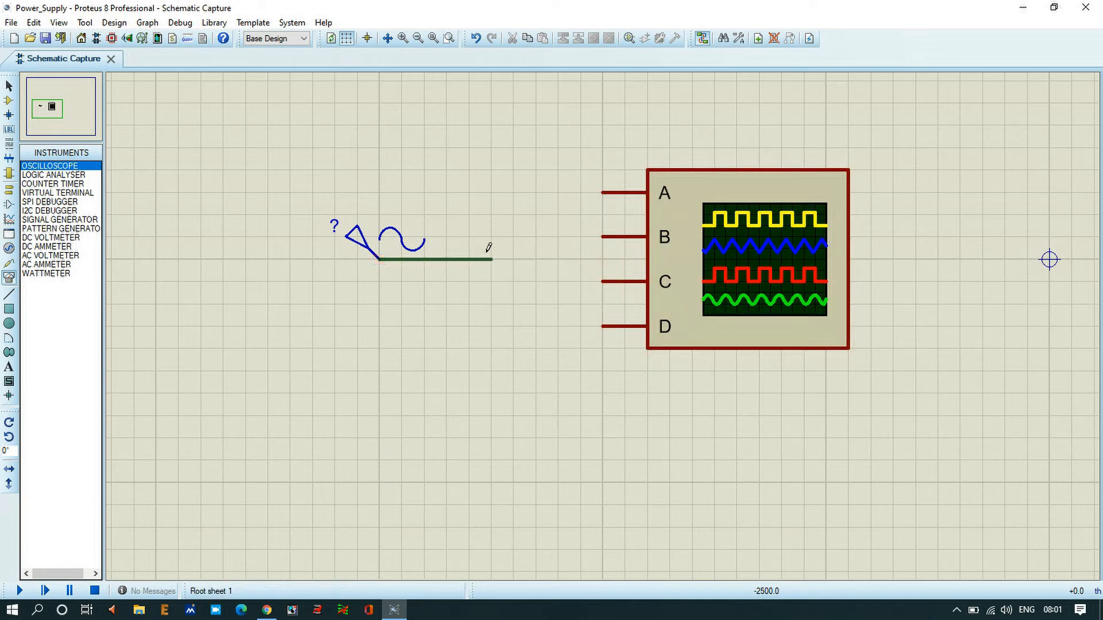
drag(490, 259, 618, 193)
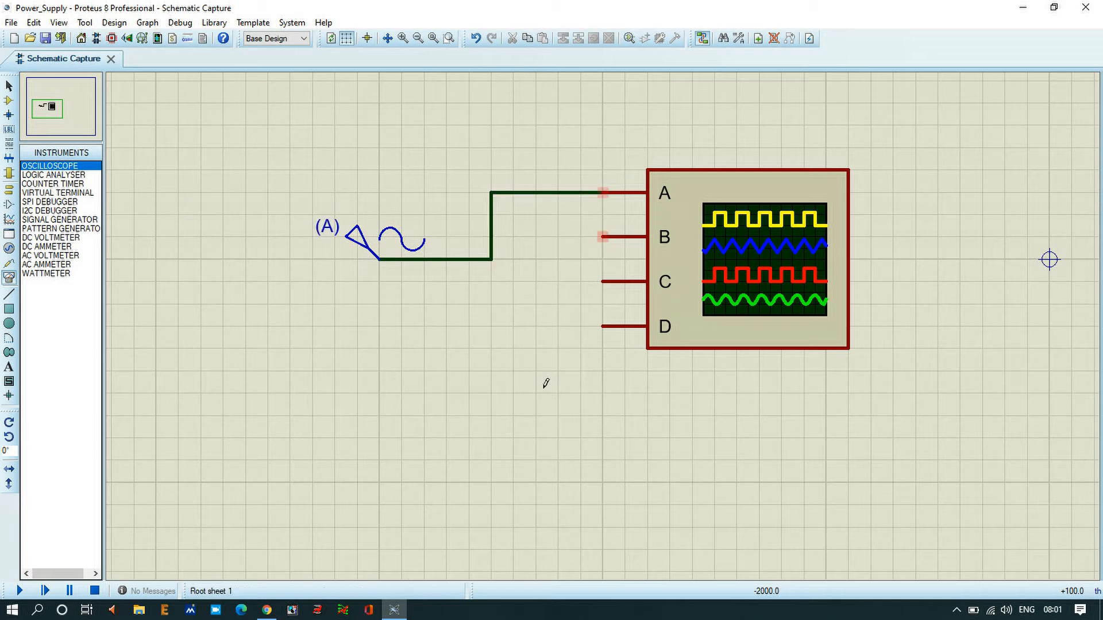
click(749, 257)
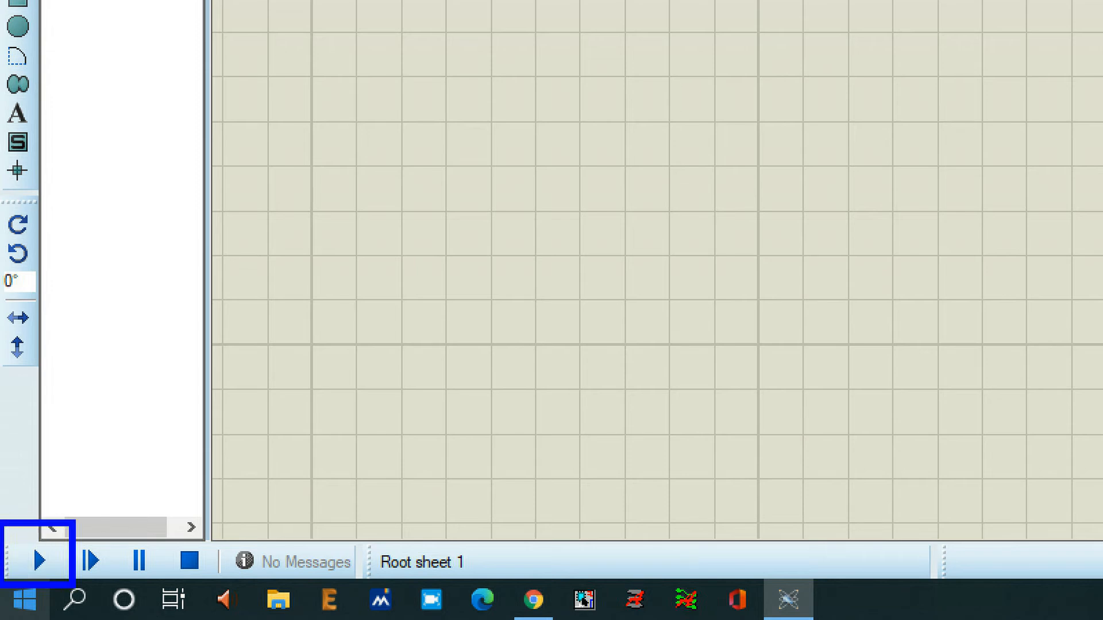
Run the simulation and move the Digital Oscilloscope window aside to show the sine waveform
click(39, 559)
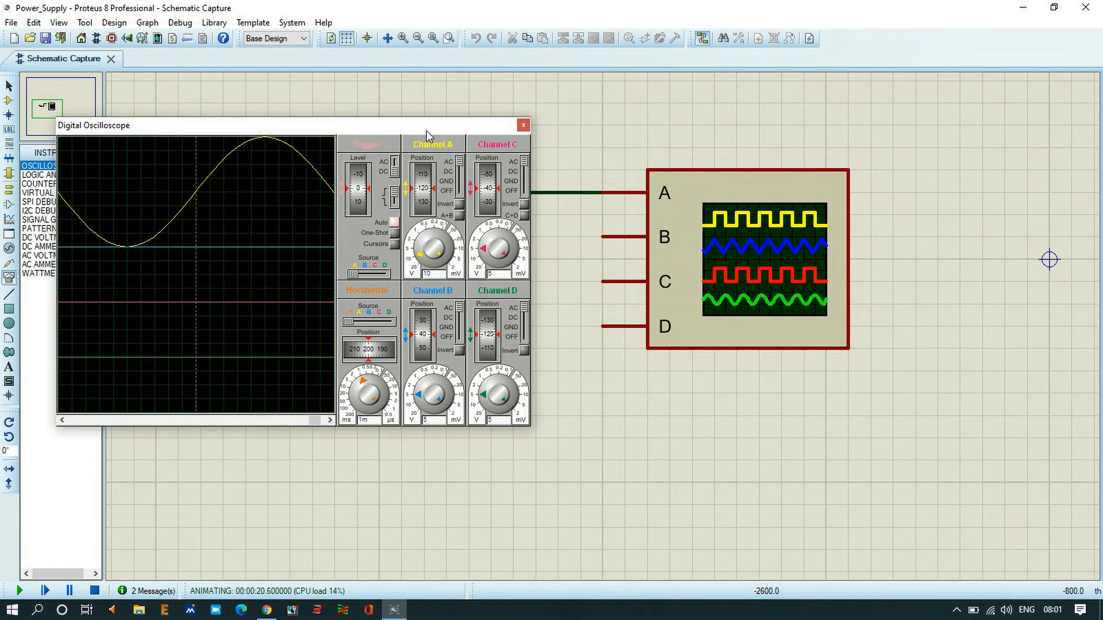
drag(93, 125, 503, 66)
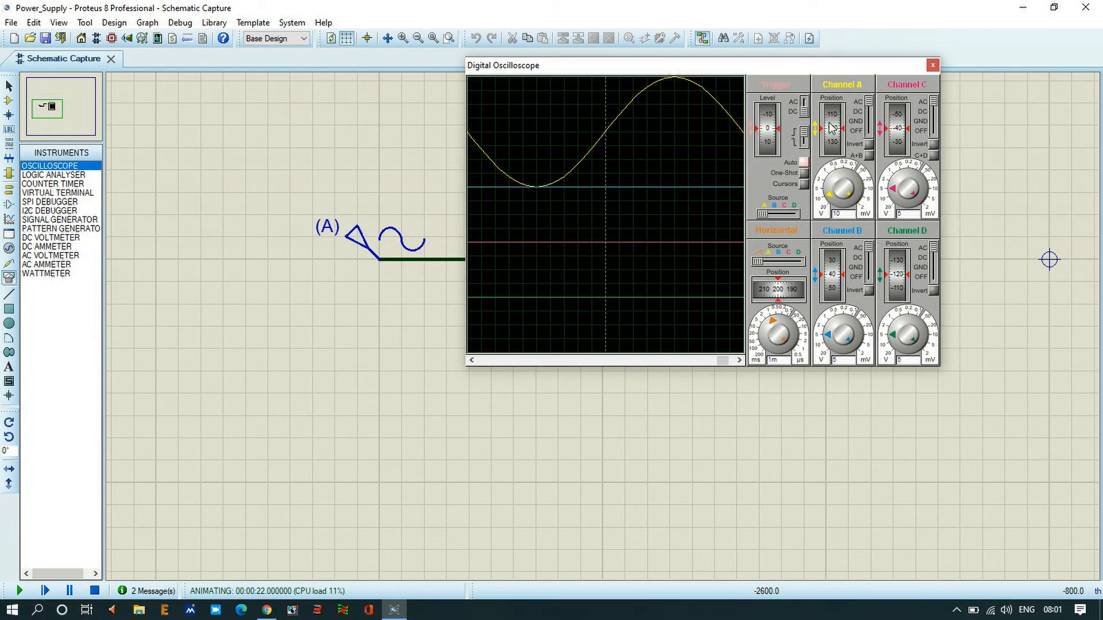